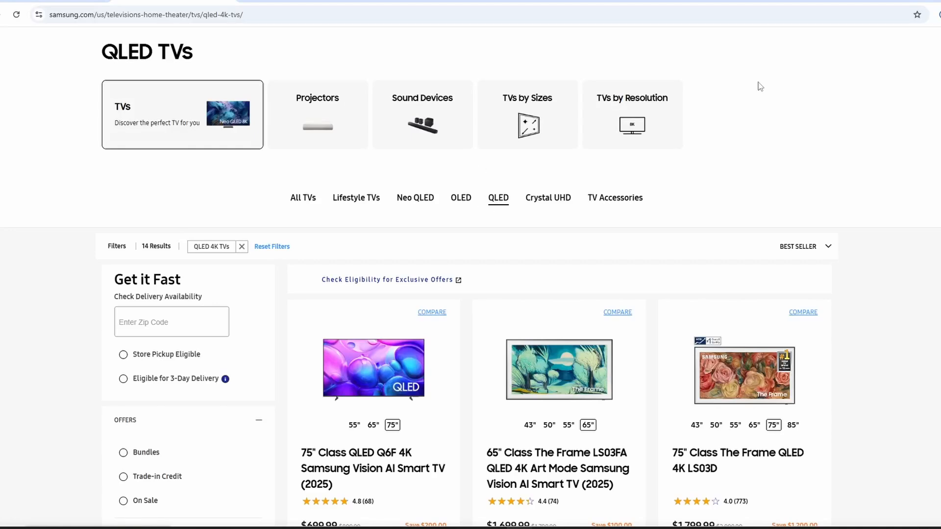
mouse_move(64, 44)
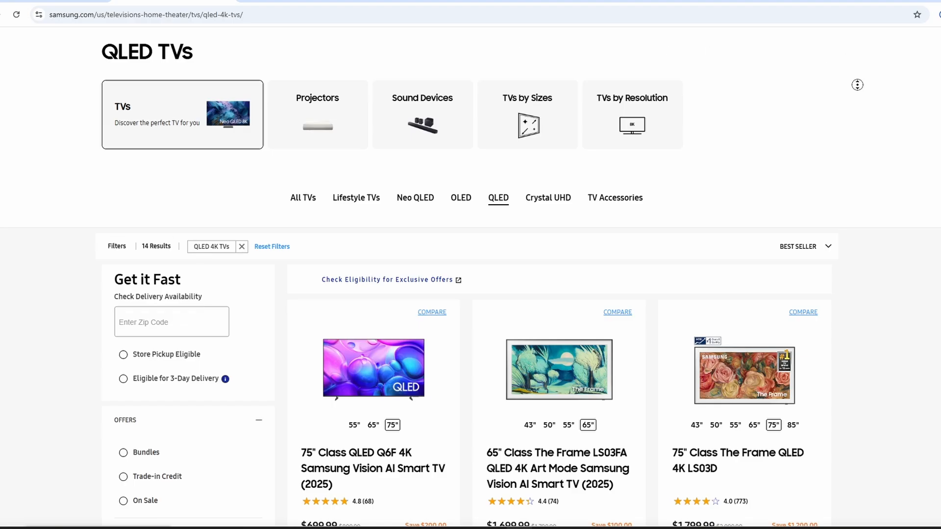
- Scroll through the 14 QLED 4K TV product cards on Samsung.com
scroll(down, 3)
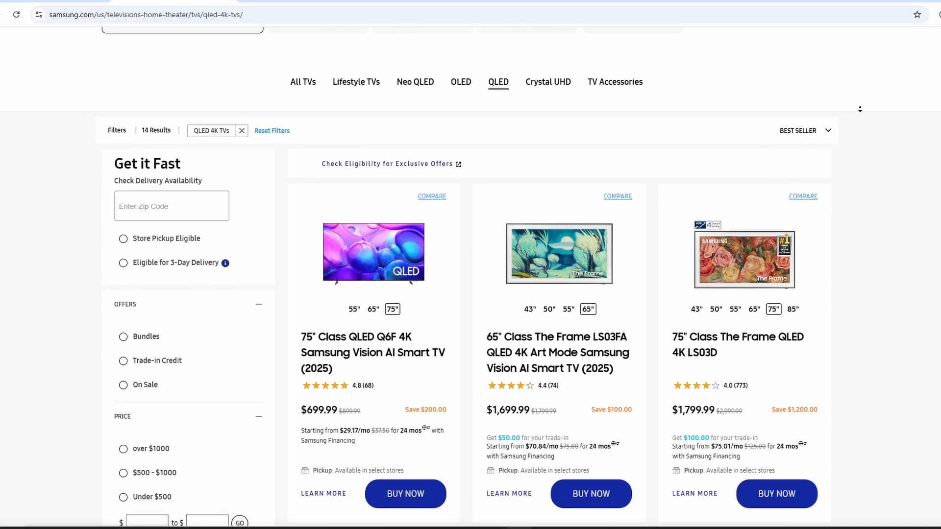
scroll(down, 3)
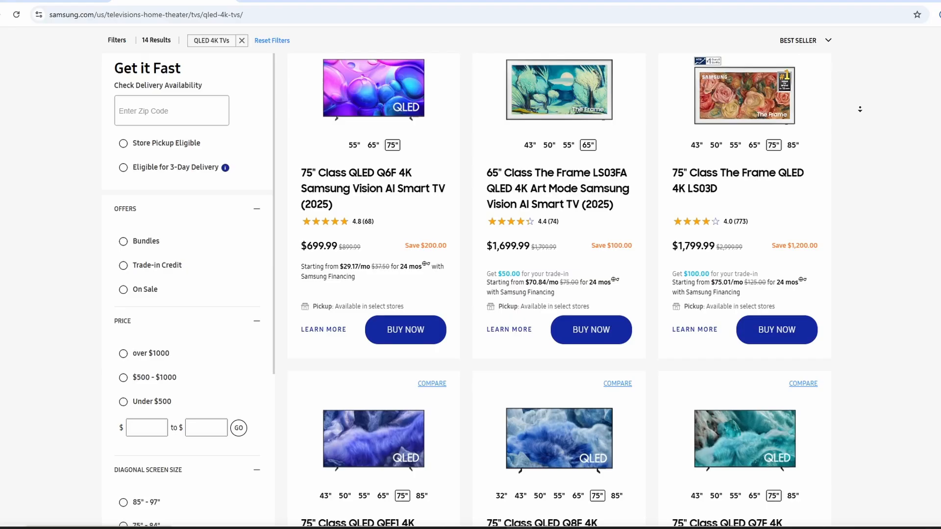
scroll(down, 3)
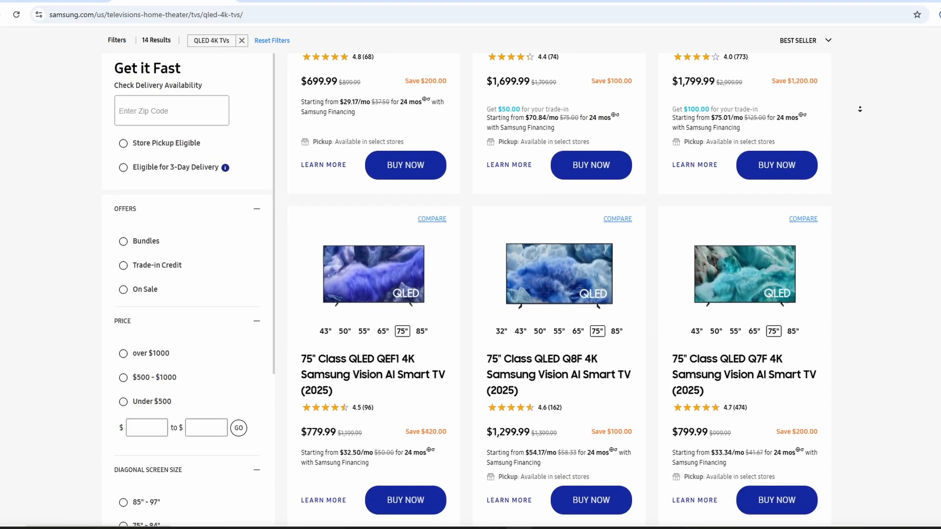
scroll(down, 3)
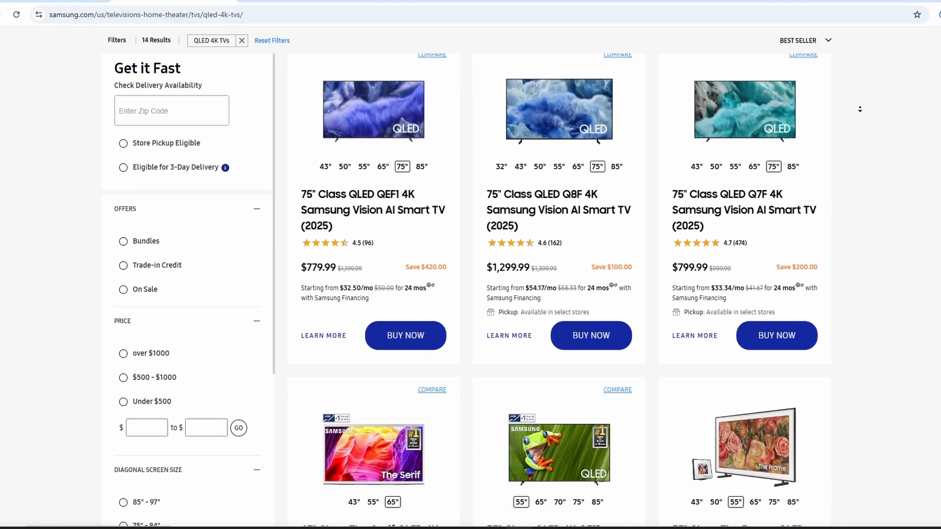
scroll(down, 3)
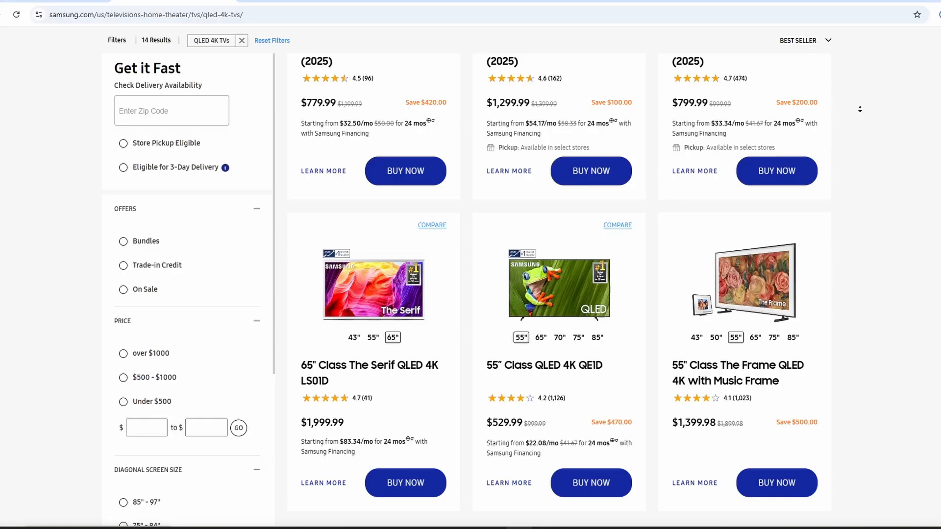
scroll(down, 3)
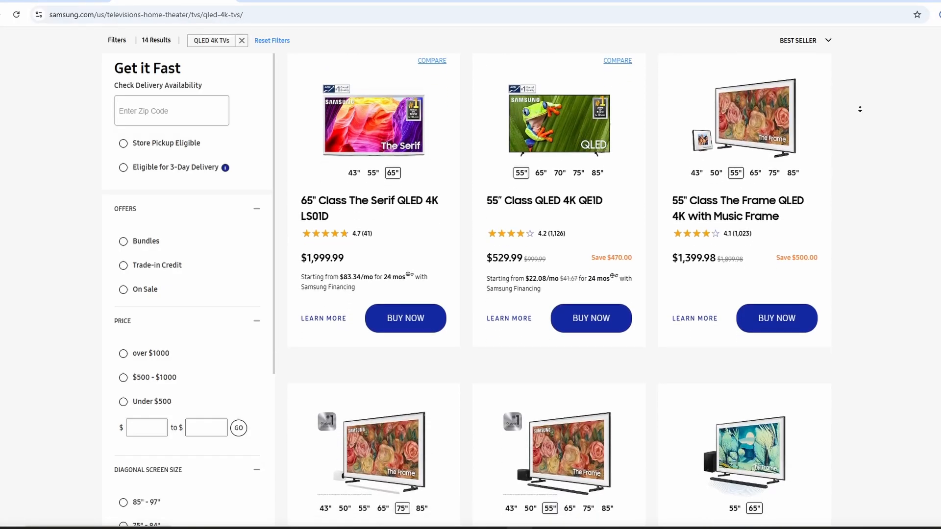
scroll(down, 3)
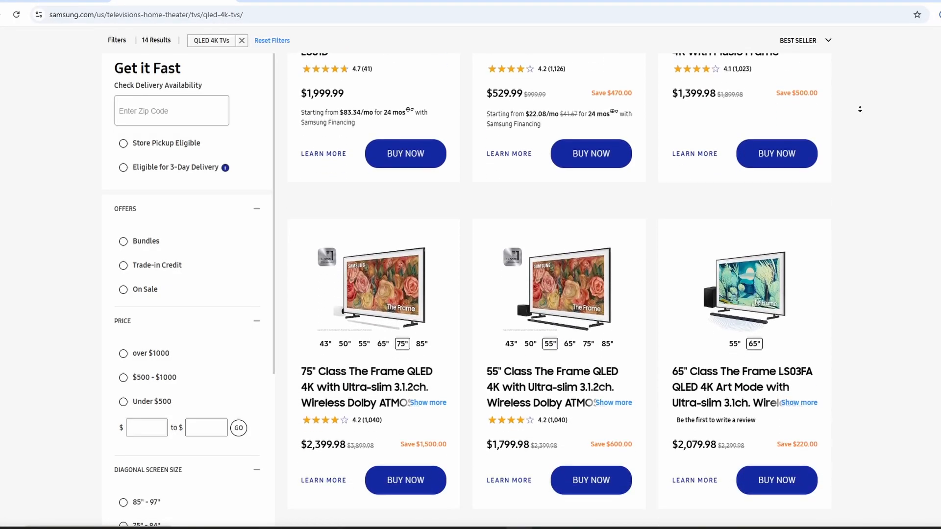
scroll(down, 3)
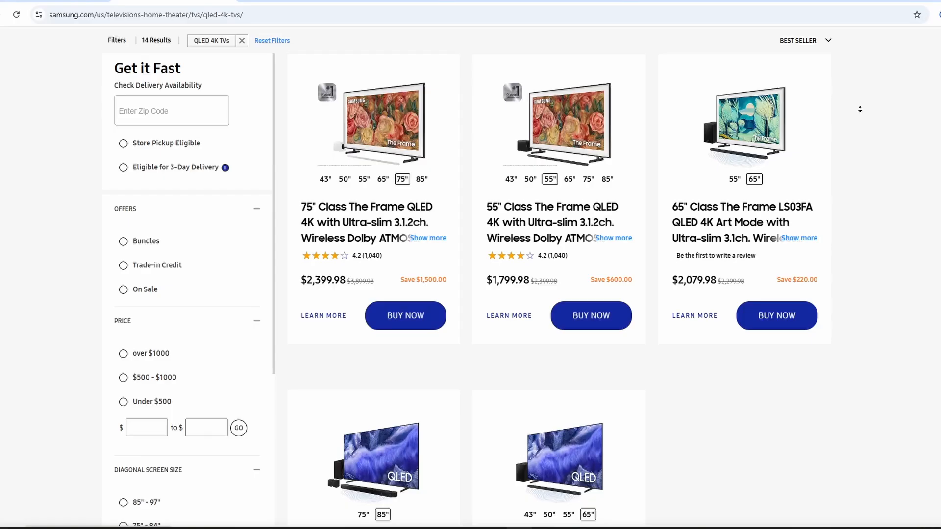
- Continue past the All About QLED TVs FAQ down into the site footer
scroll(down, 3)
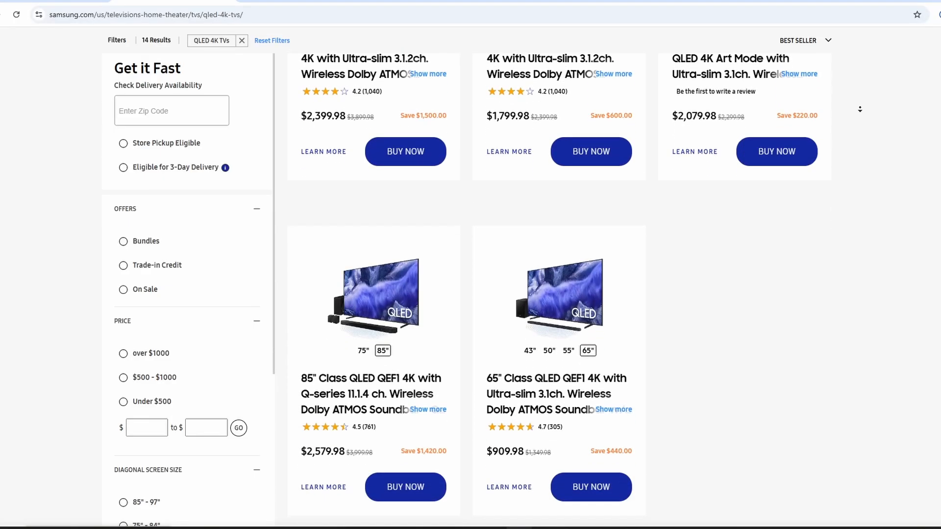
scroll(down, 3)
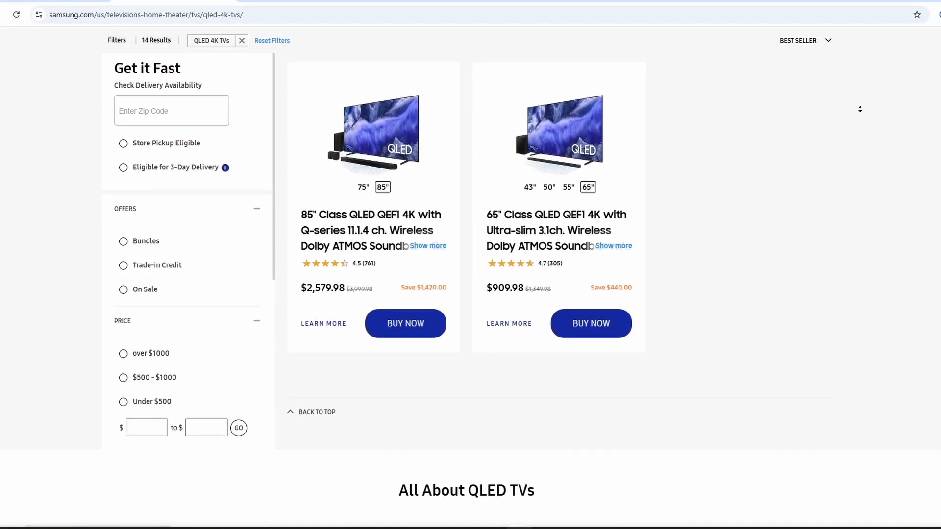
scroll(down, 3)
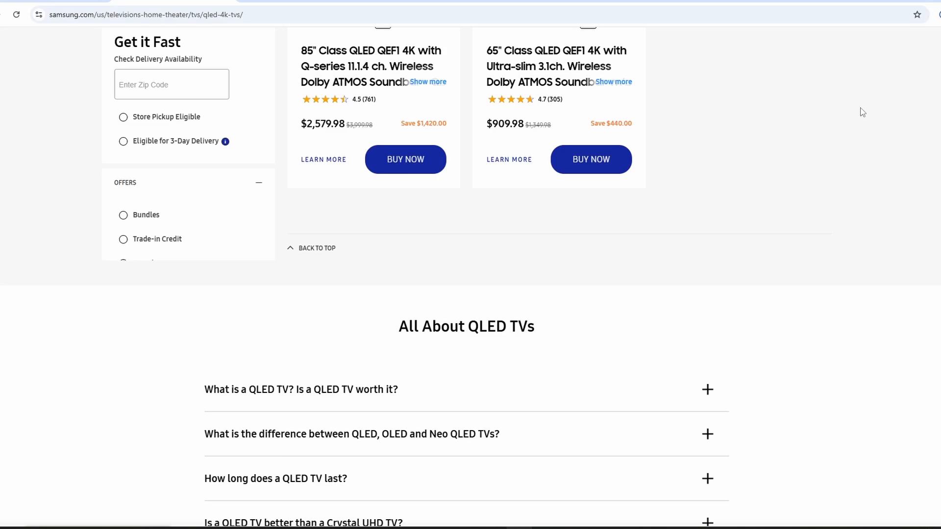
scroll(down, 3)
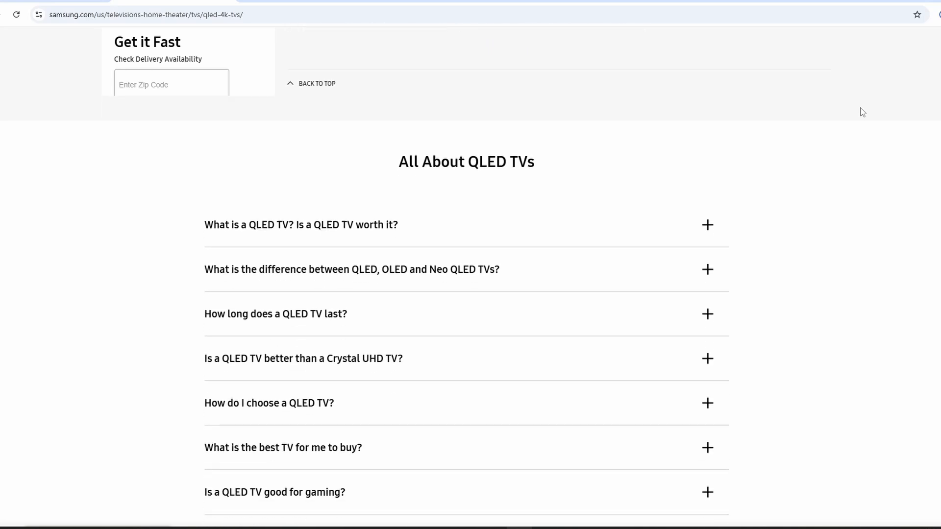
scroll(down, 3)
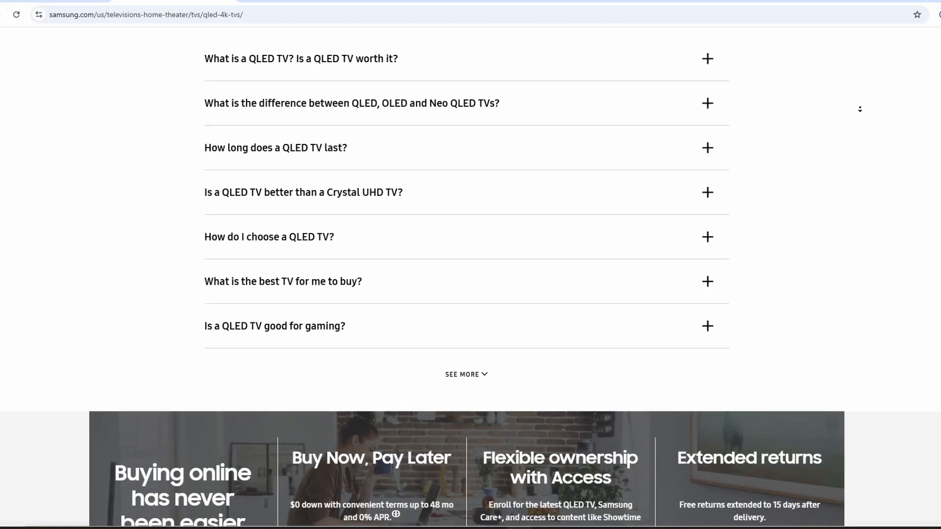
scroll(down, 3)
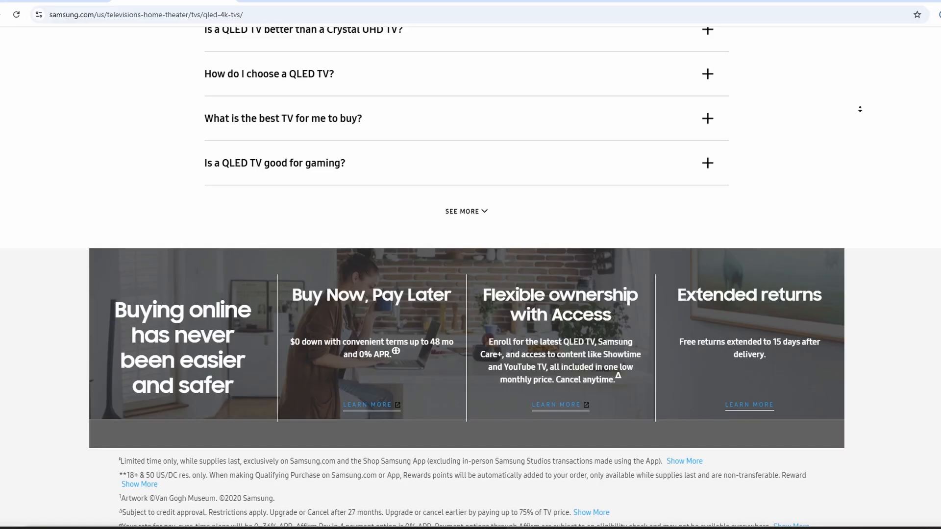
scroll(down, 3)
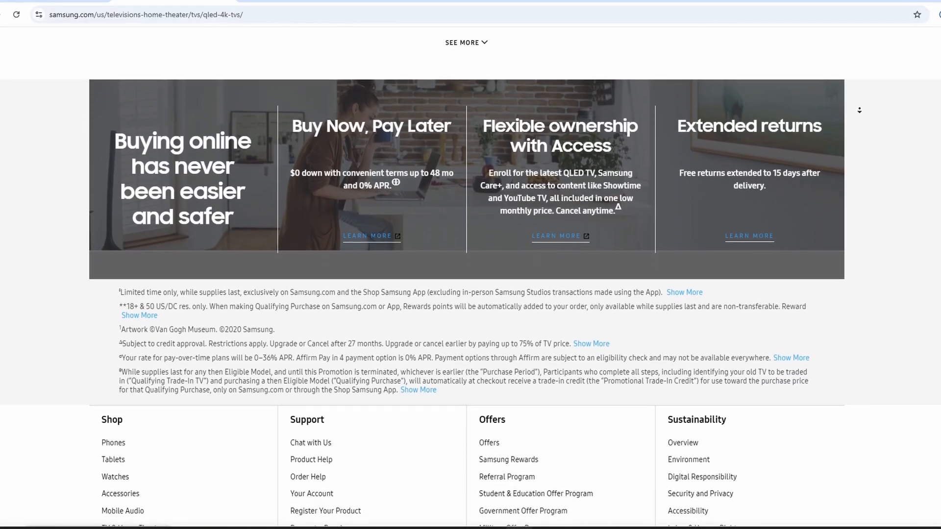
scroll(down, 3)
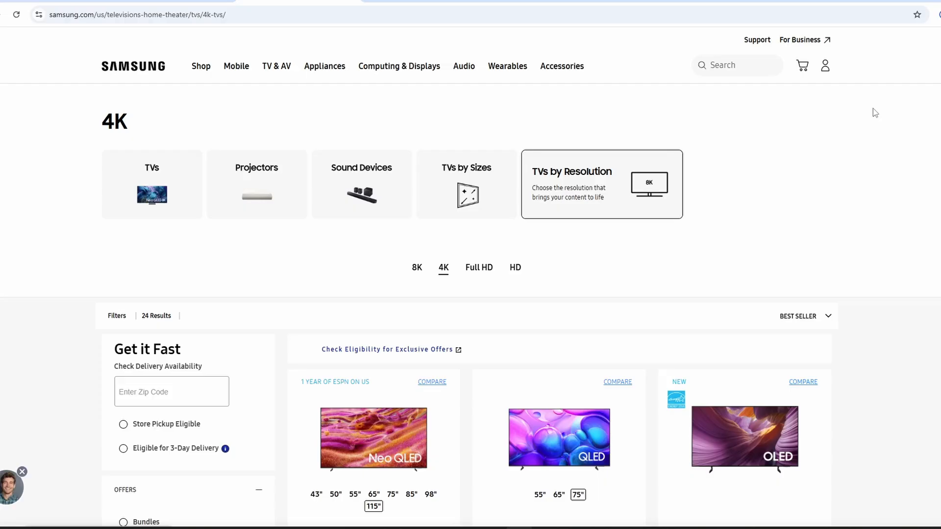
mouse_move(54, 117)
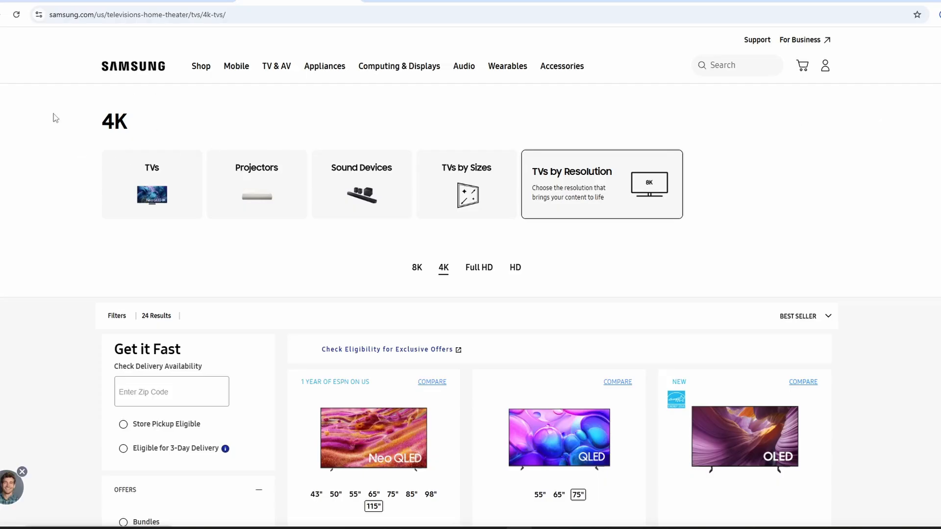
- Browse the 4K TV grid's The Frame, OLED and Neo QLED models with prices
scroll(down, 3)
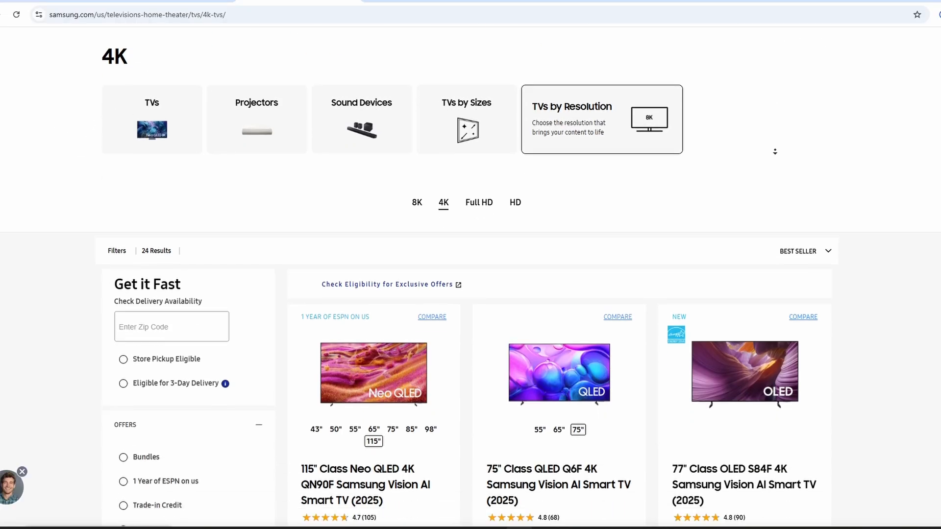
scroll(down, 3)
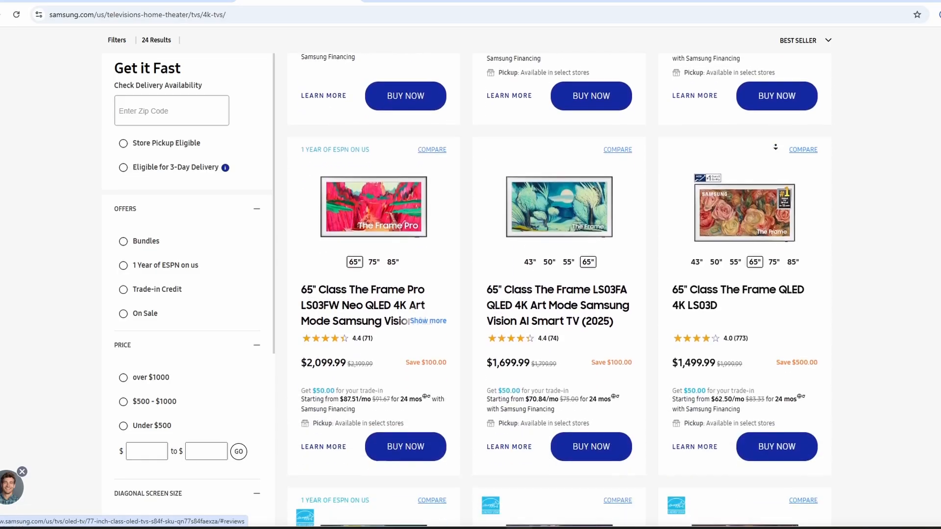
scroll(down, 3)
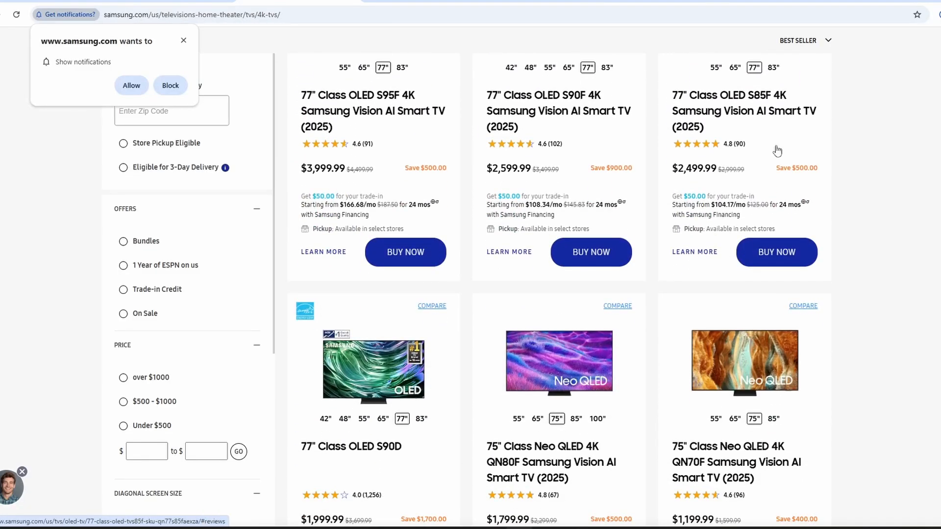
scroll(down, 3)
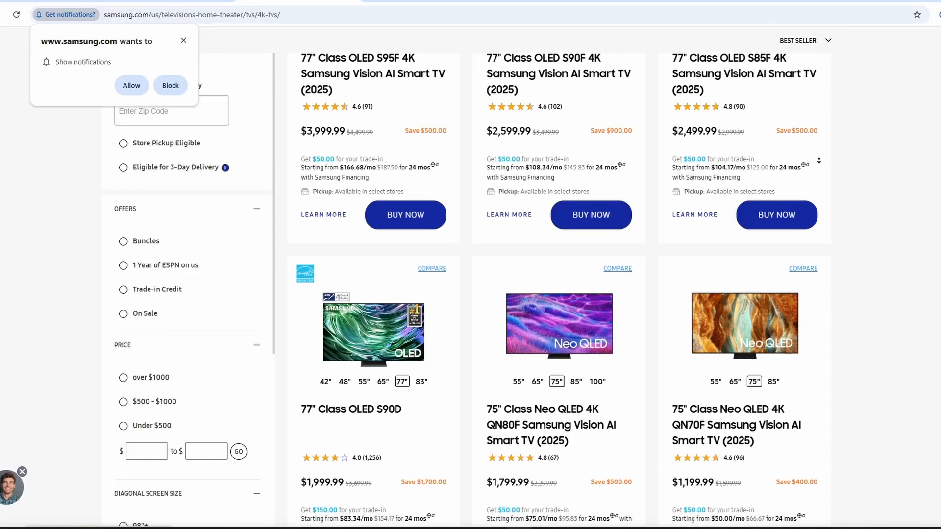
scroll(down, 3)
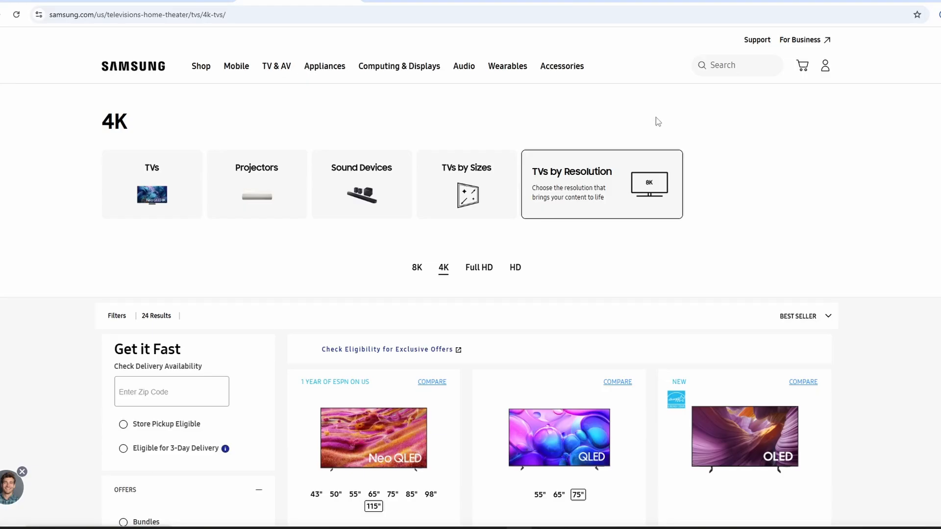
mouse_move(858, 115)
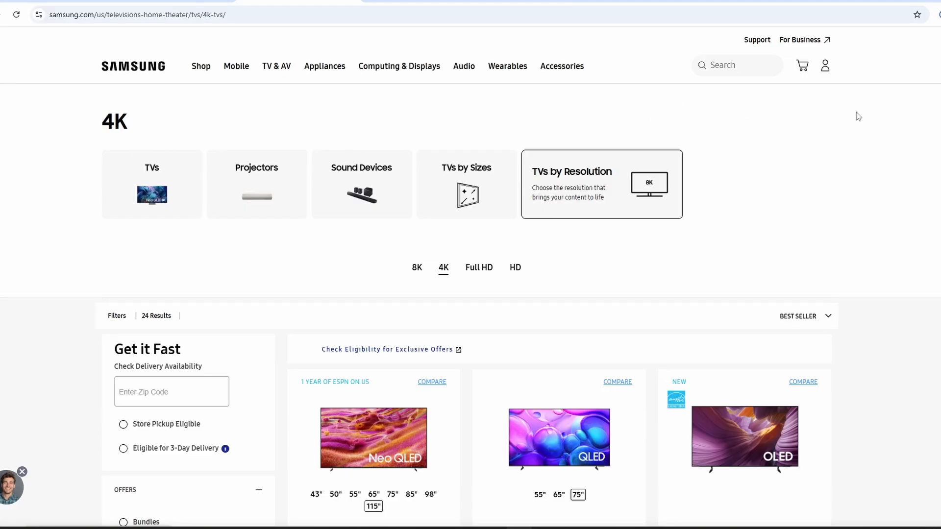
- Scroll the 24 4K TV results down to Back to Top and View More
scroll(down, 3)
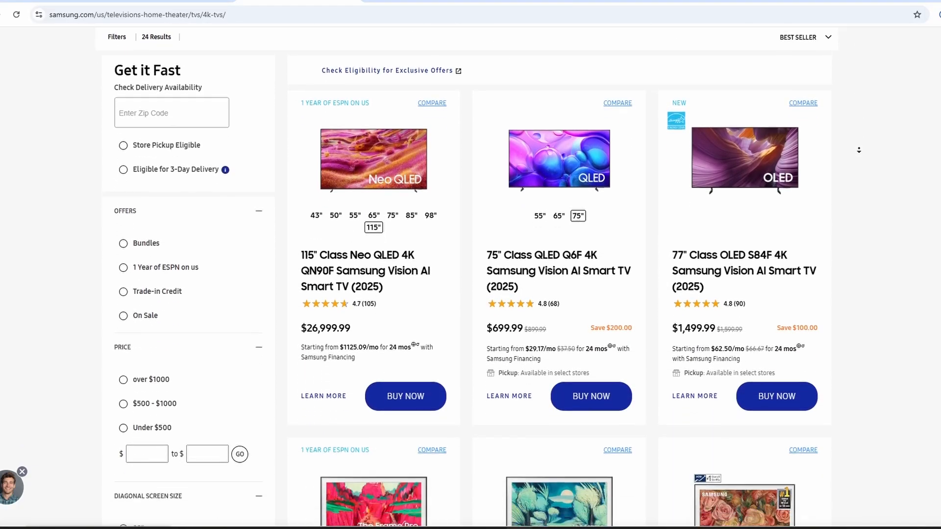
scroll(down, 3)
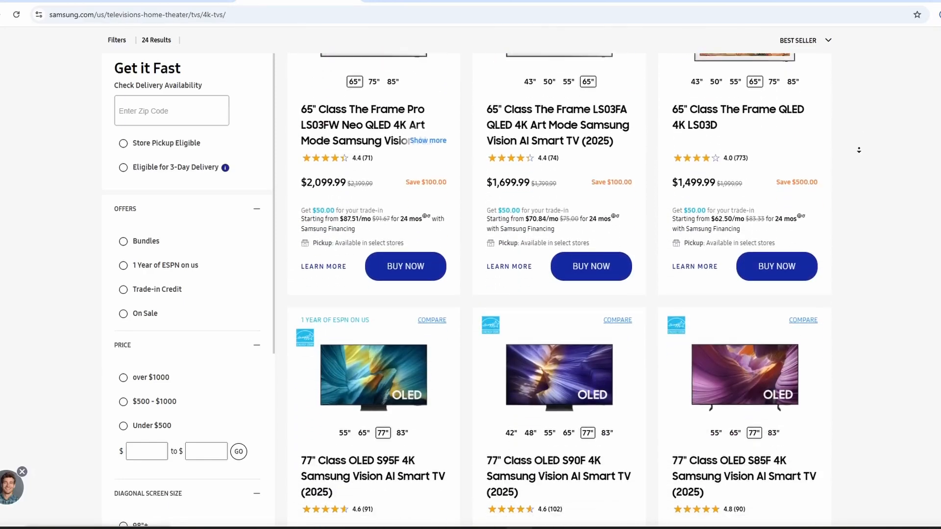
scroll(down, 3)
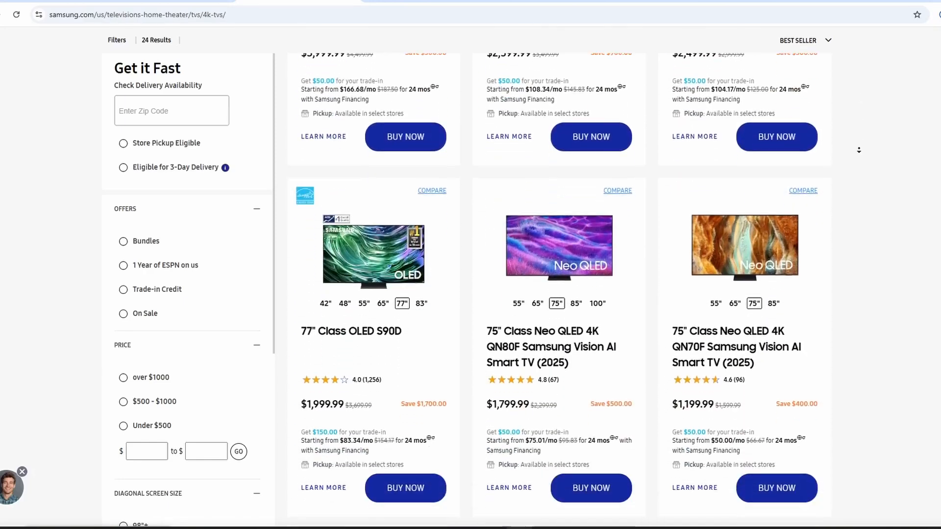
scroll(down, 3)
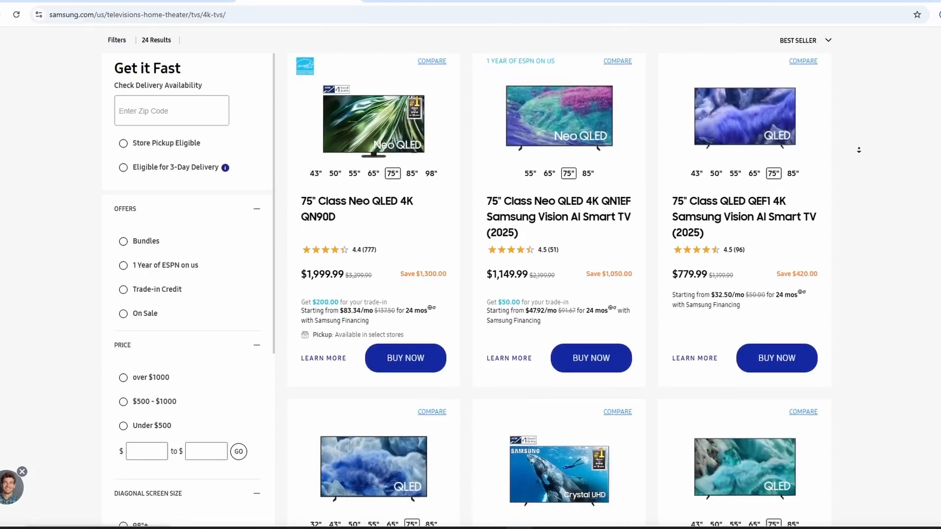
scroll(down, 3)
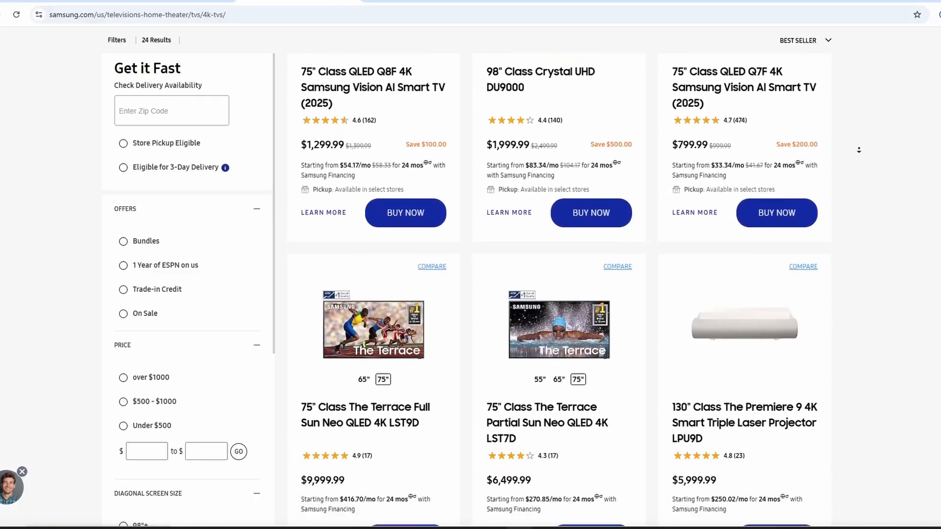
scroll(down, 3)
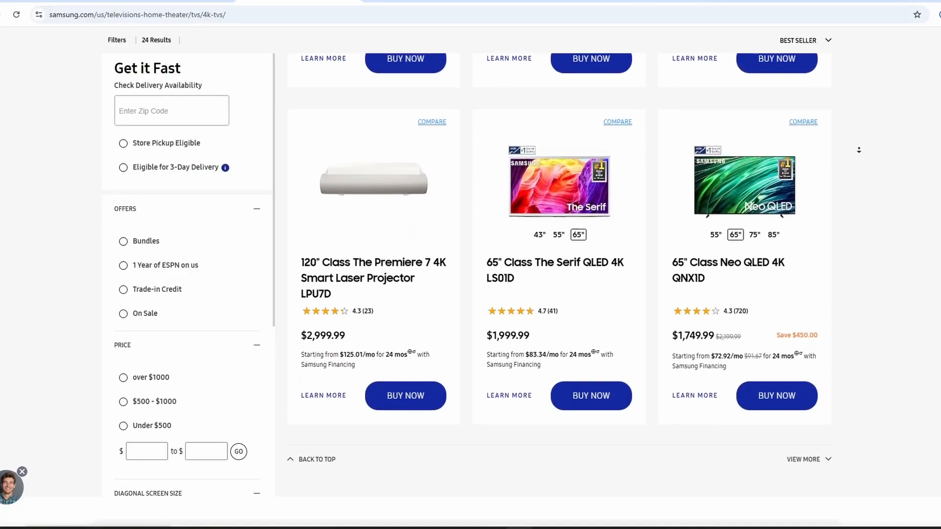
scroll(down, 3)
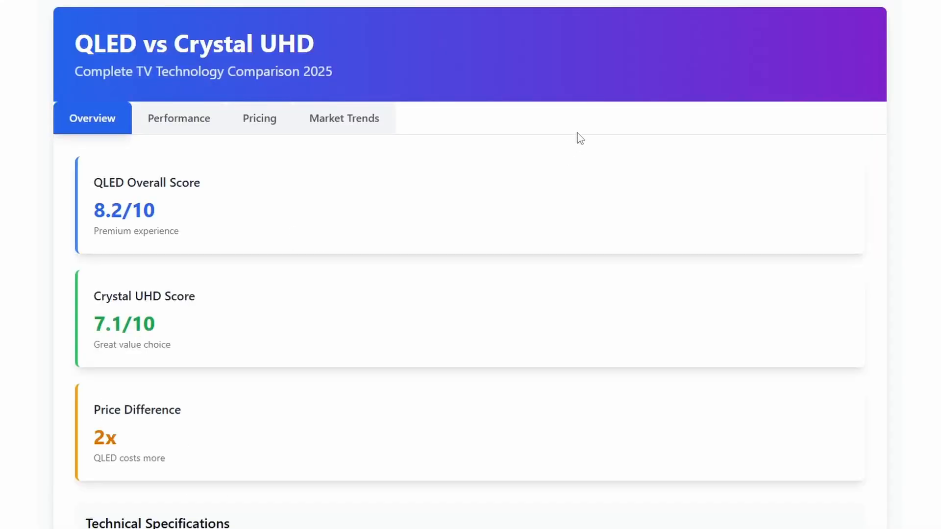
- View the Performance ratings, then the Pricing tab's Price by Screen Size chart
click(179, 119)
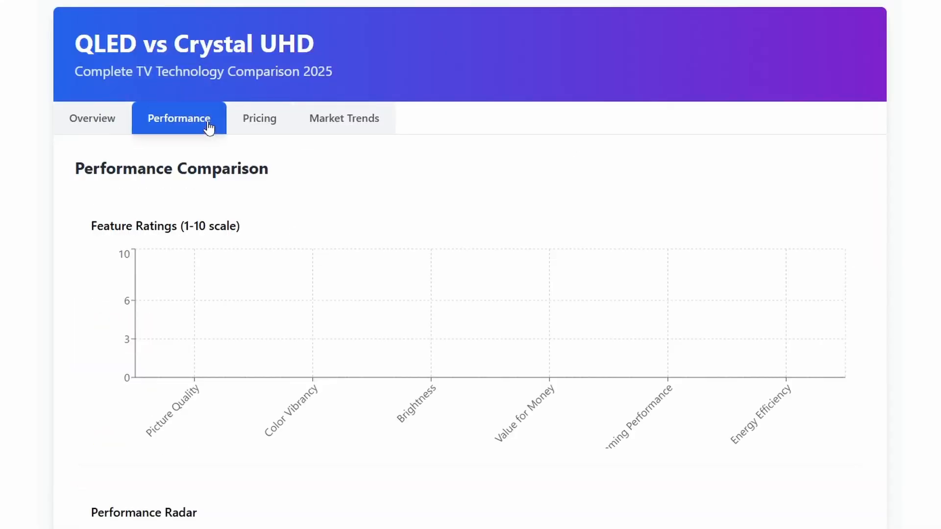
click(259, 119)
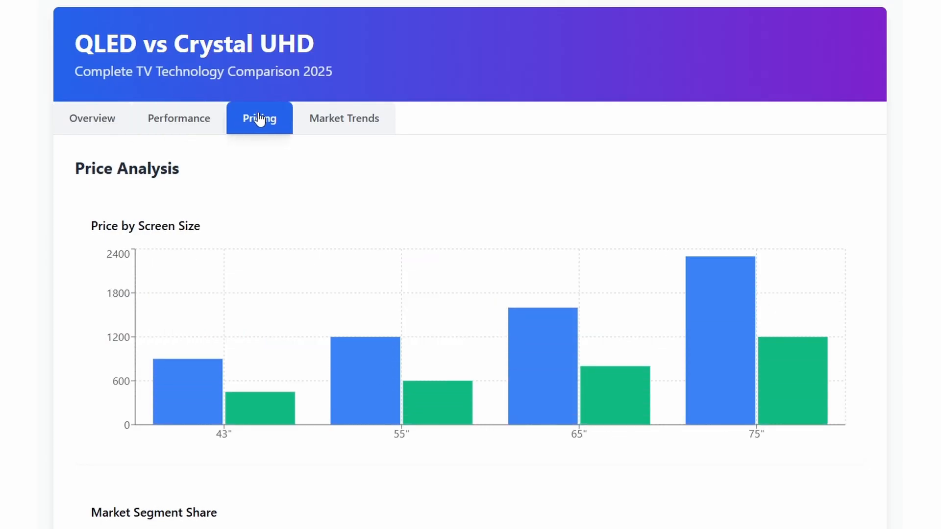
mouse_move(327, 120)
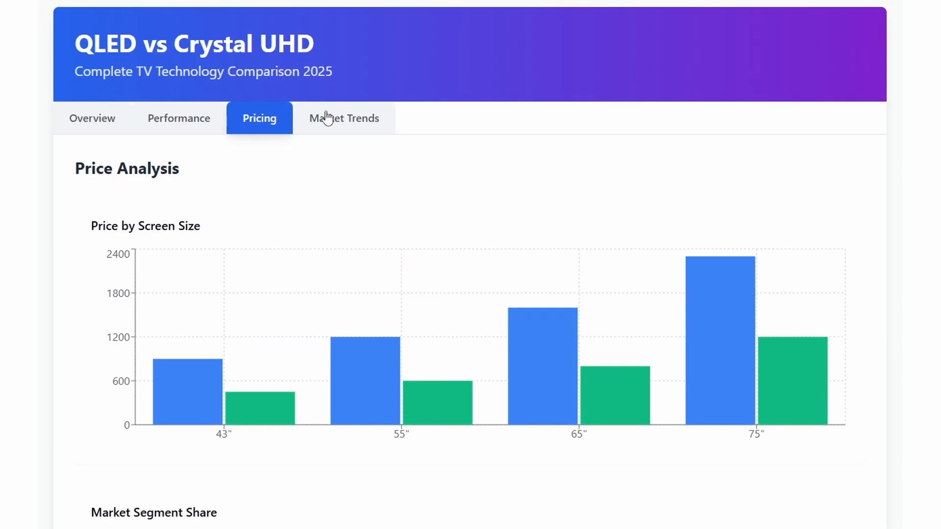
- View the Market Trends sales-growth chart, then scroll down to the Final Verdict
click(344, 118)
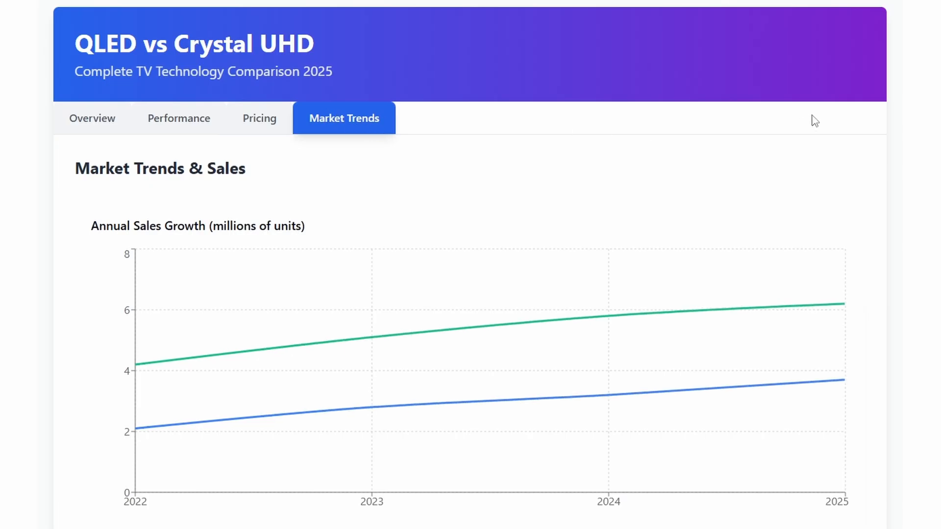
scroll(down, 3)
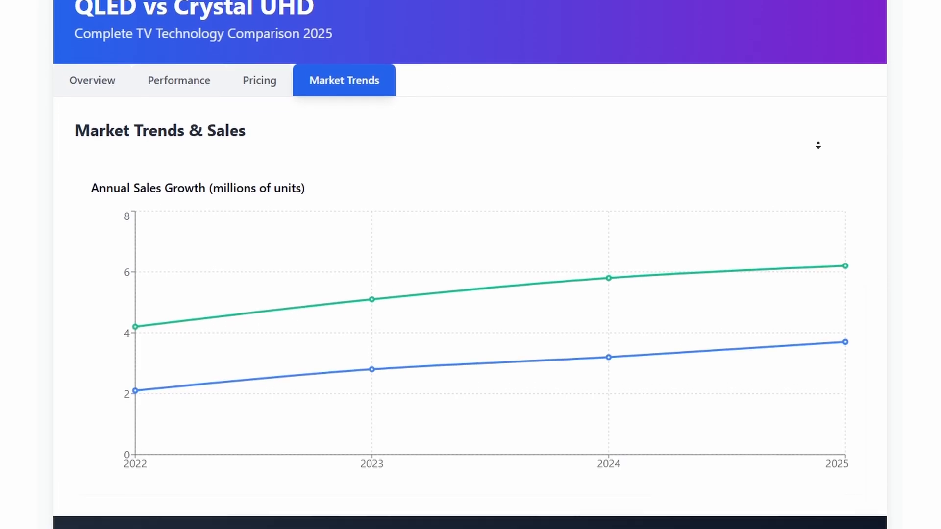
scroll(down, 3)
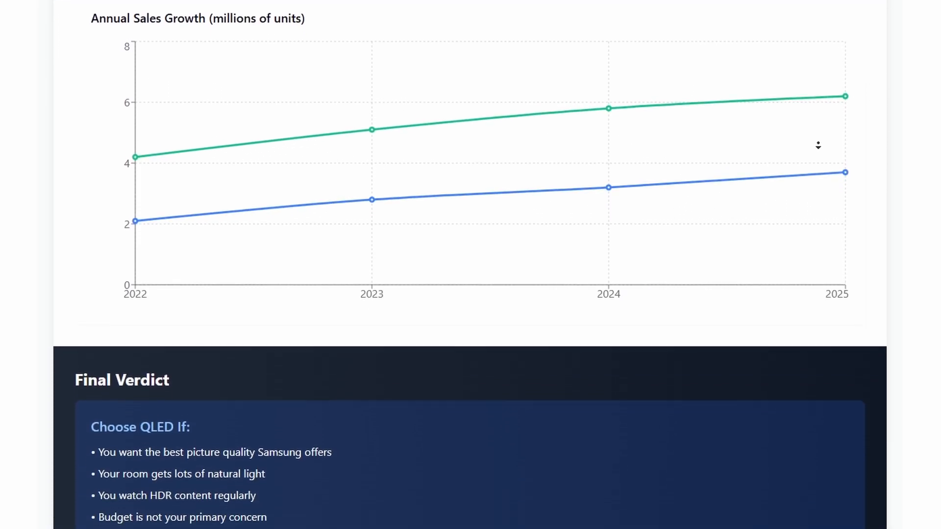
scroll(down, 3)
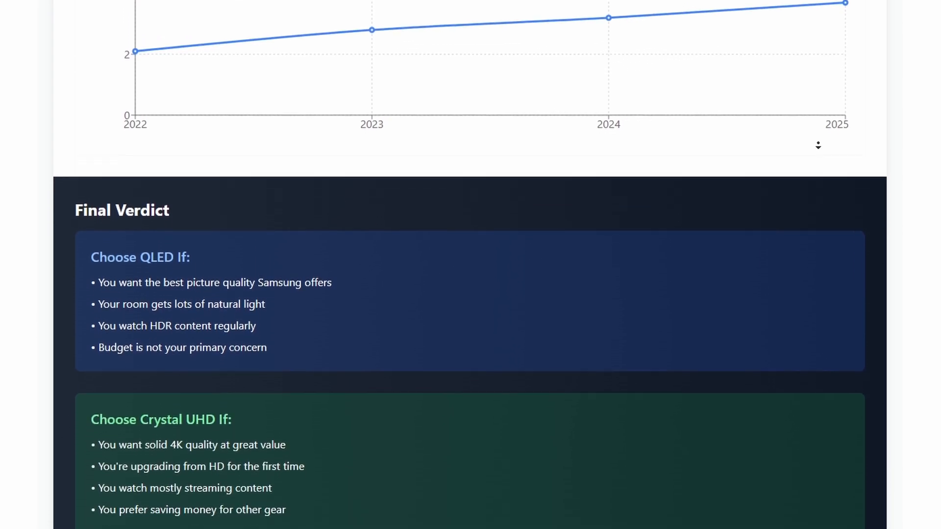
scroll(down, 3)
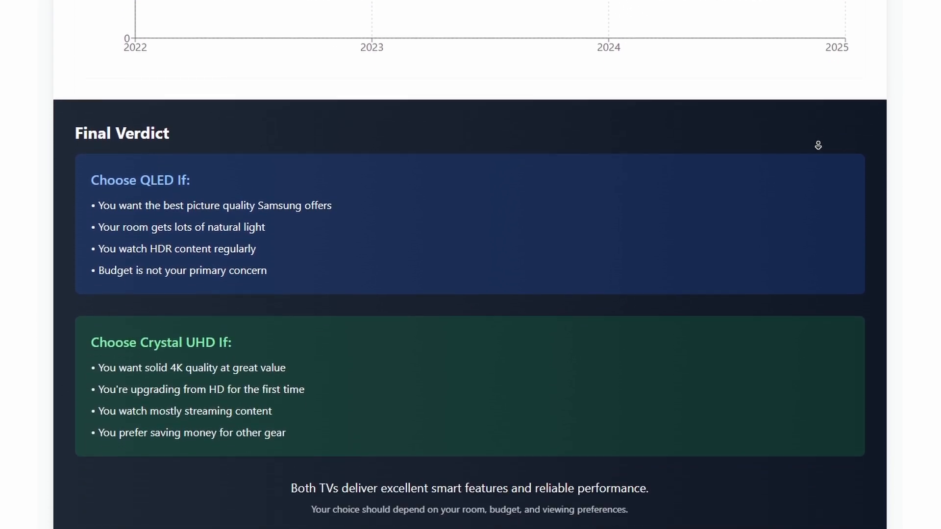